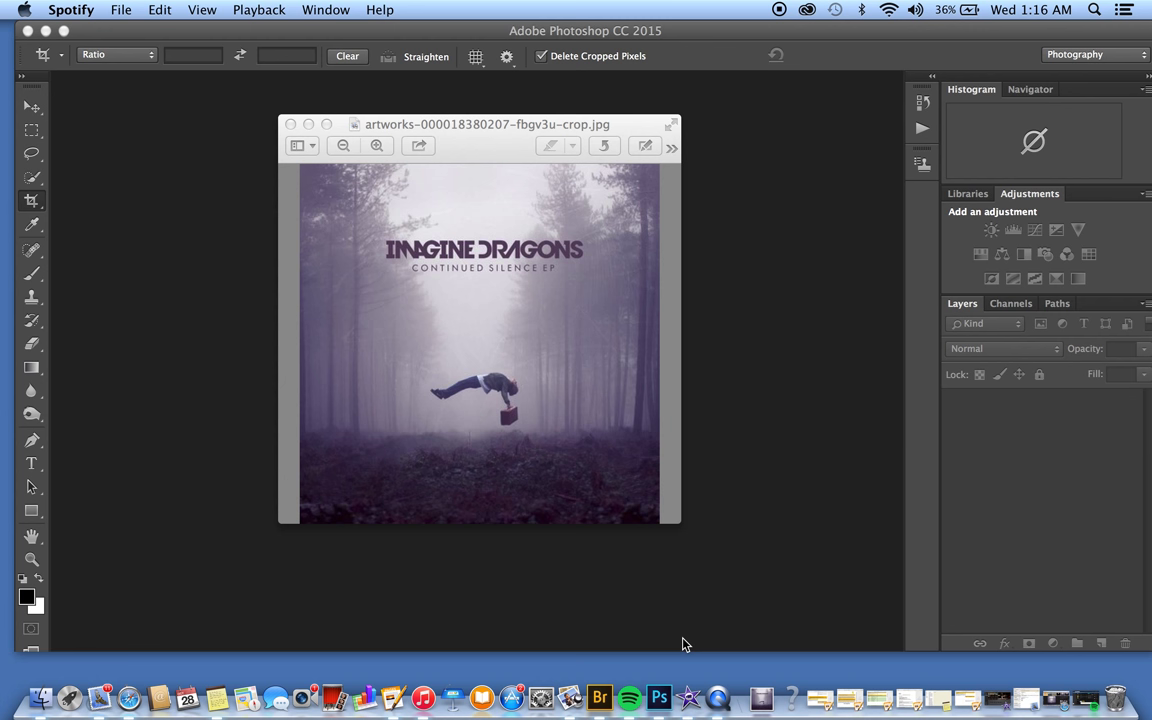
mouse_move(434, 273)
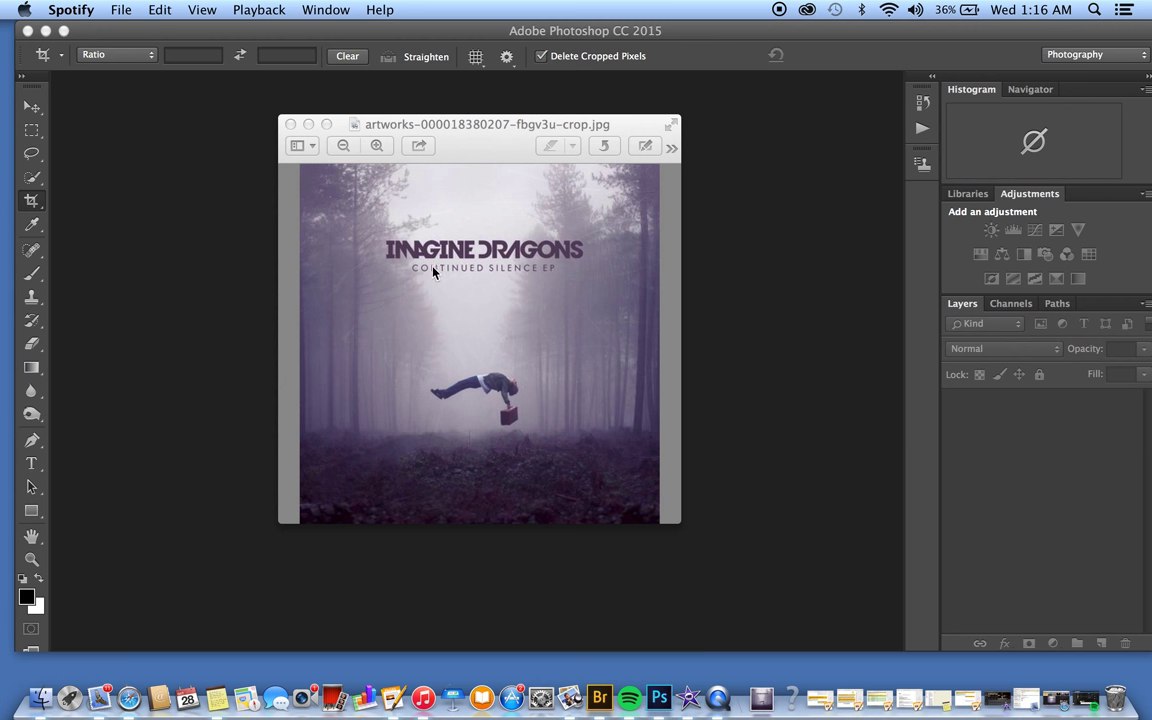
mouse_move(565, 464)
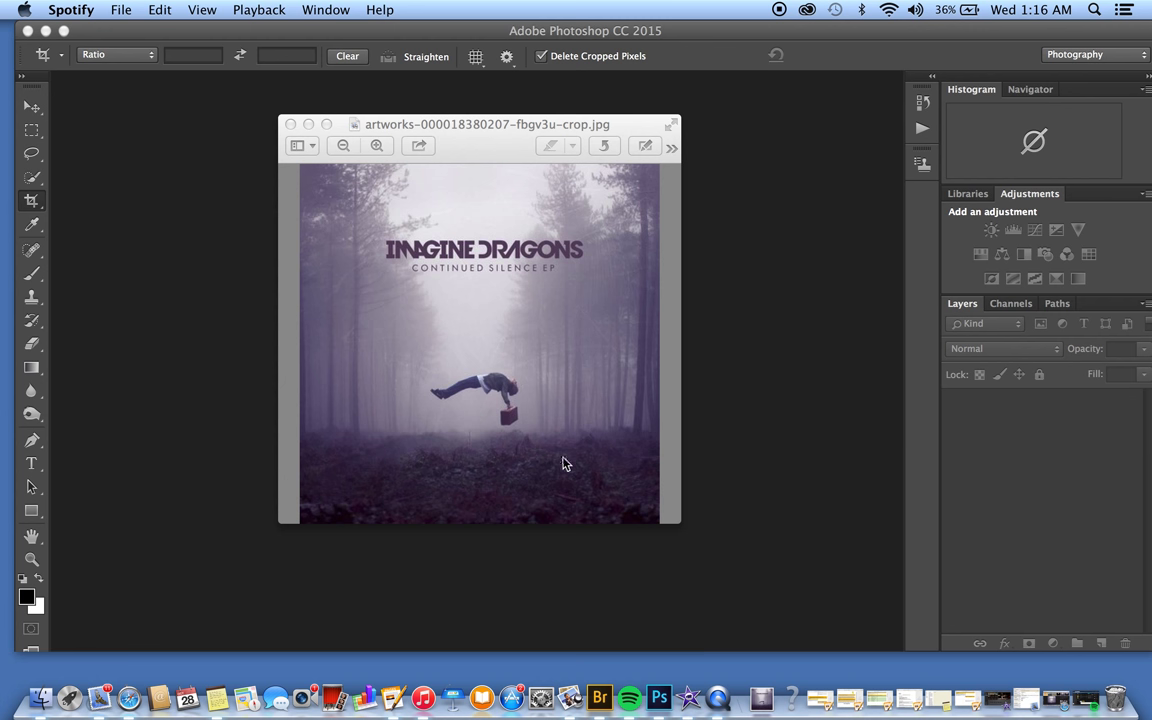
mouse_move(585, 350)
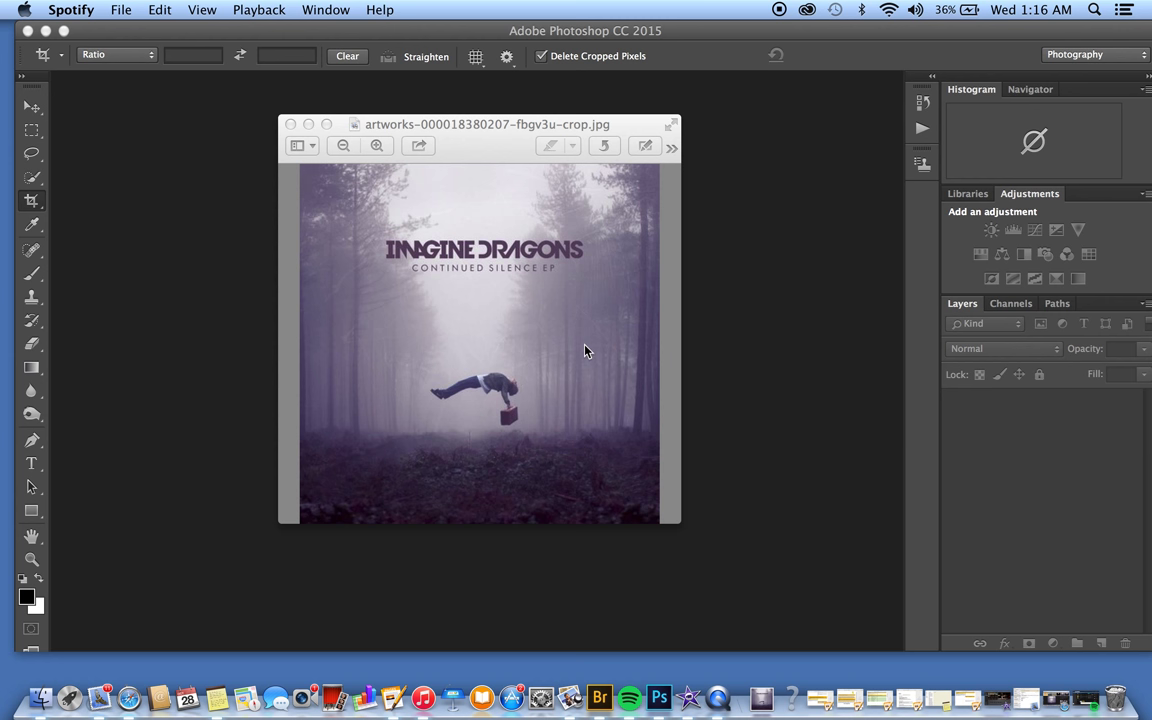
mouse_move(612, 367)
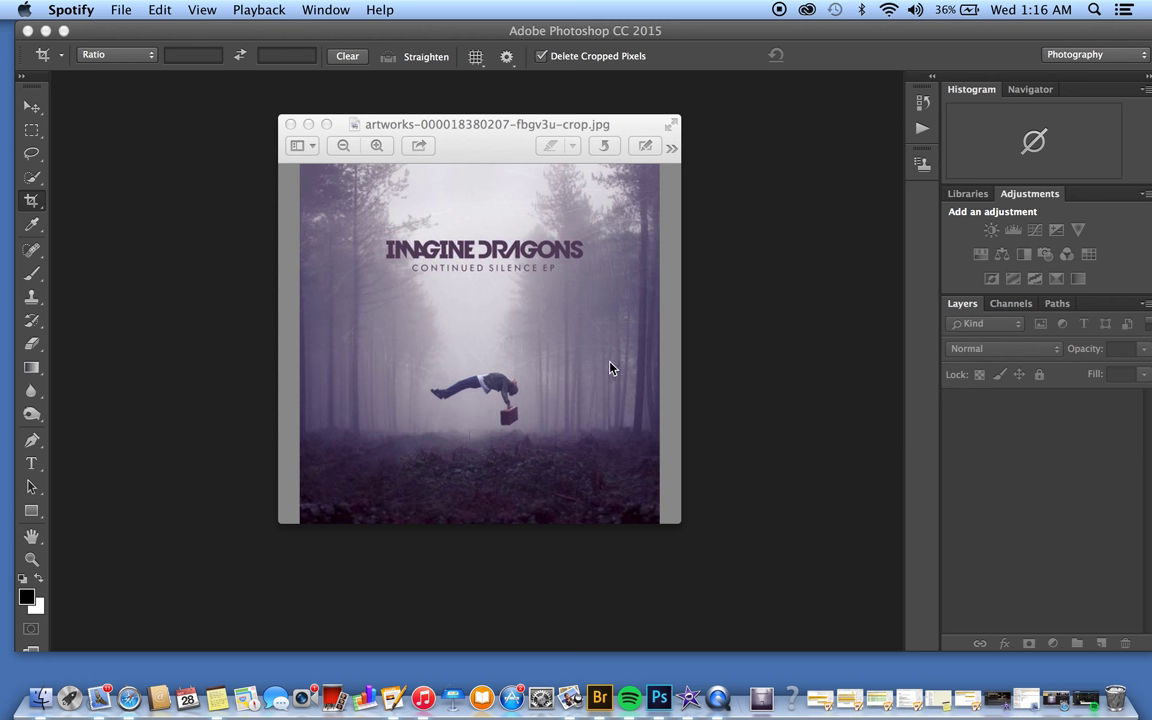
mouse_move(472, 422)
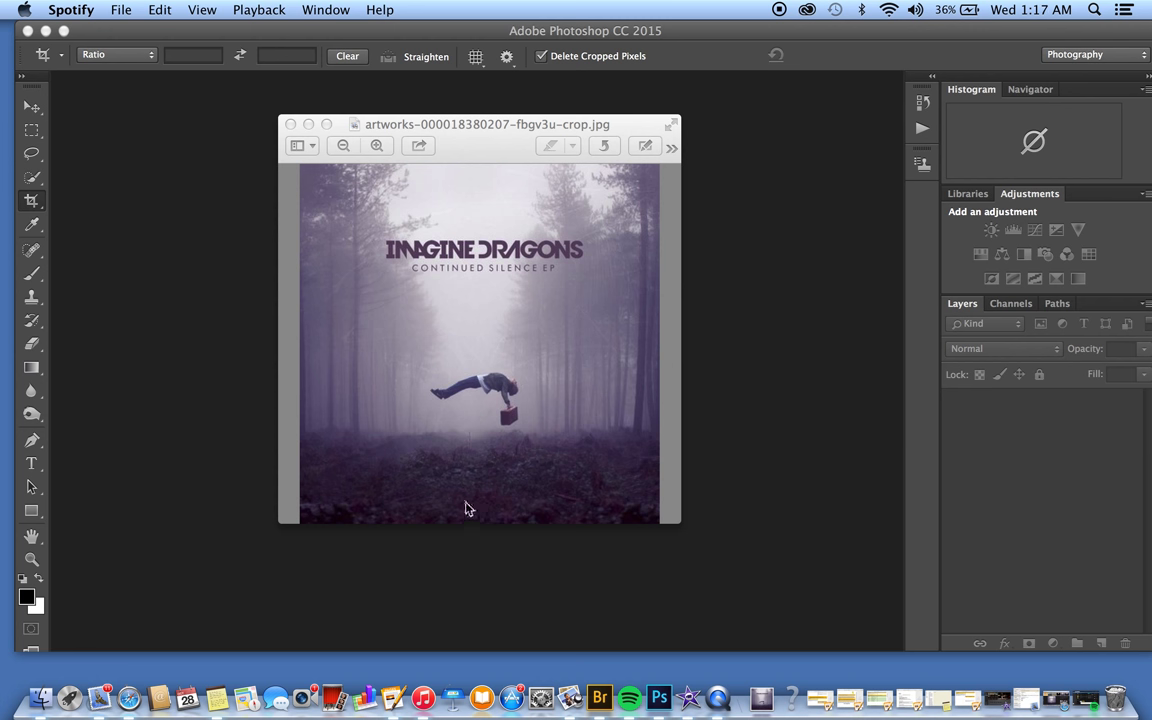
mouse_move(291, 124)
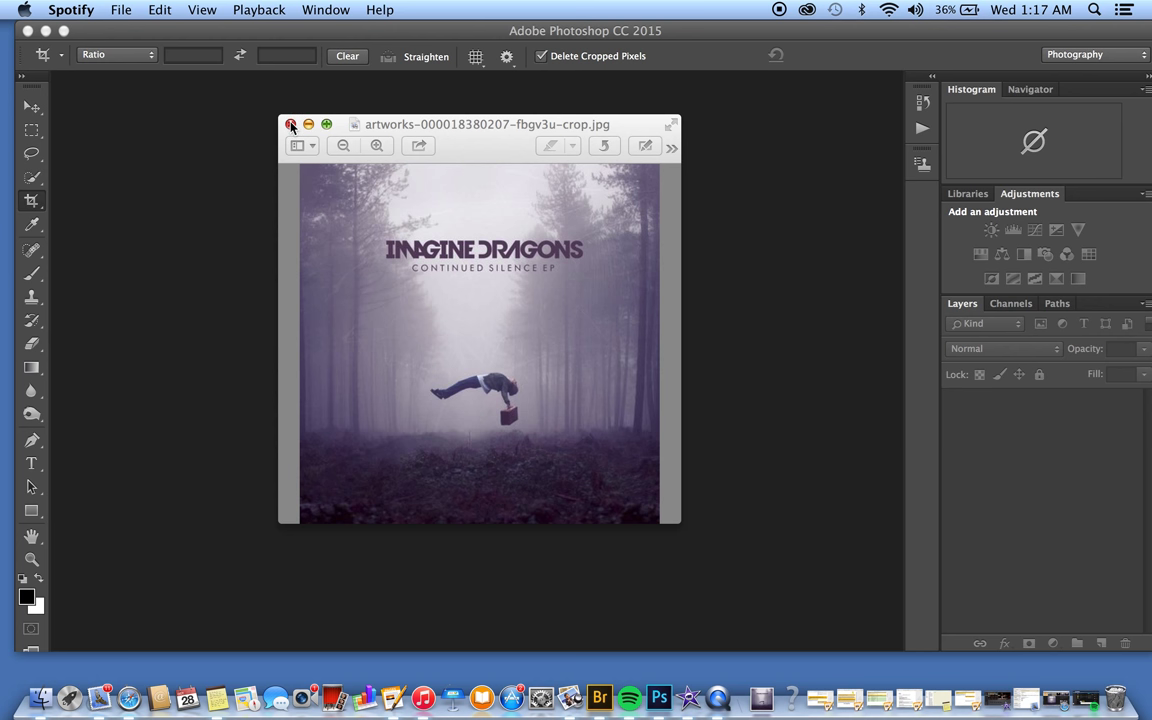
Close the album cover reference image and start loading files into a layer stack.
click(292, 124)
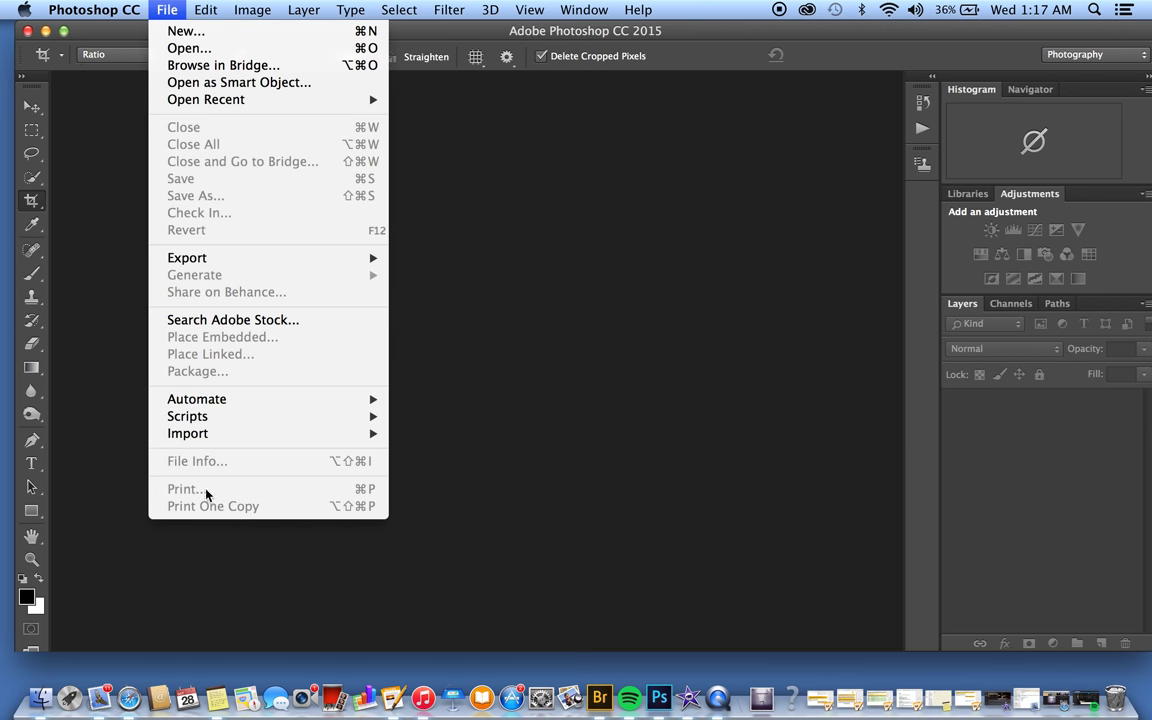
mouse_move(187, 416)
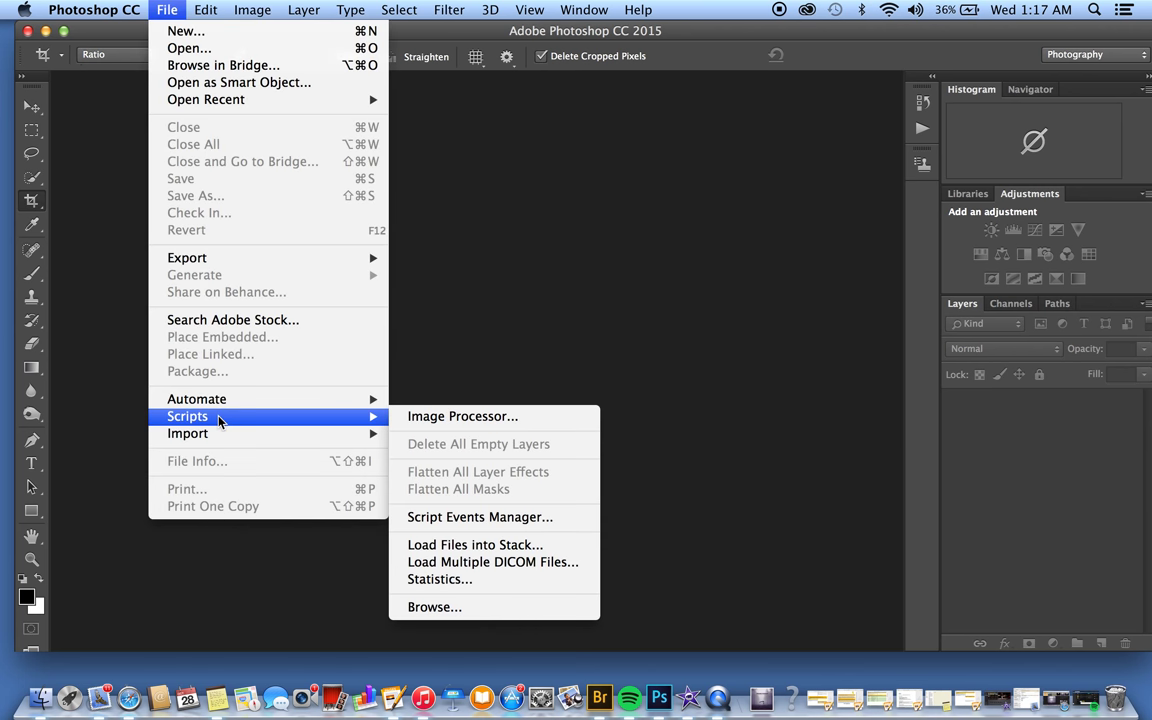
mouse_move(375, 483)
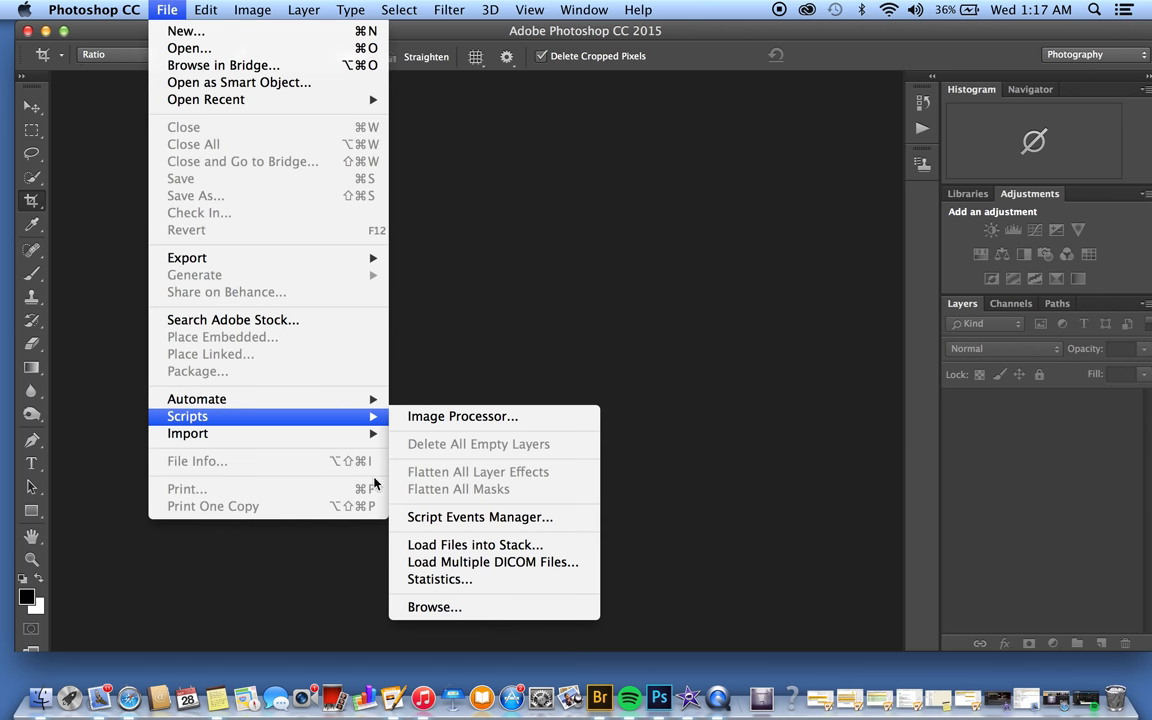
click(475, 544)
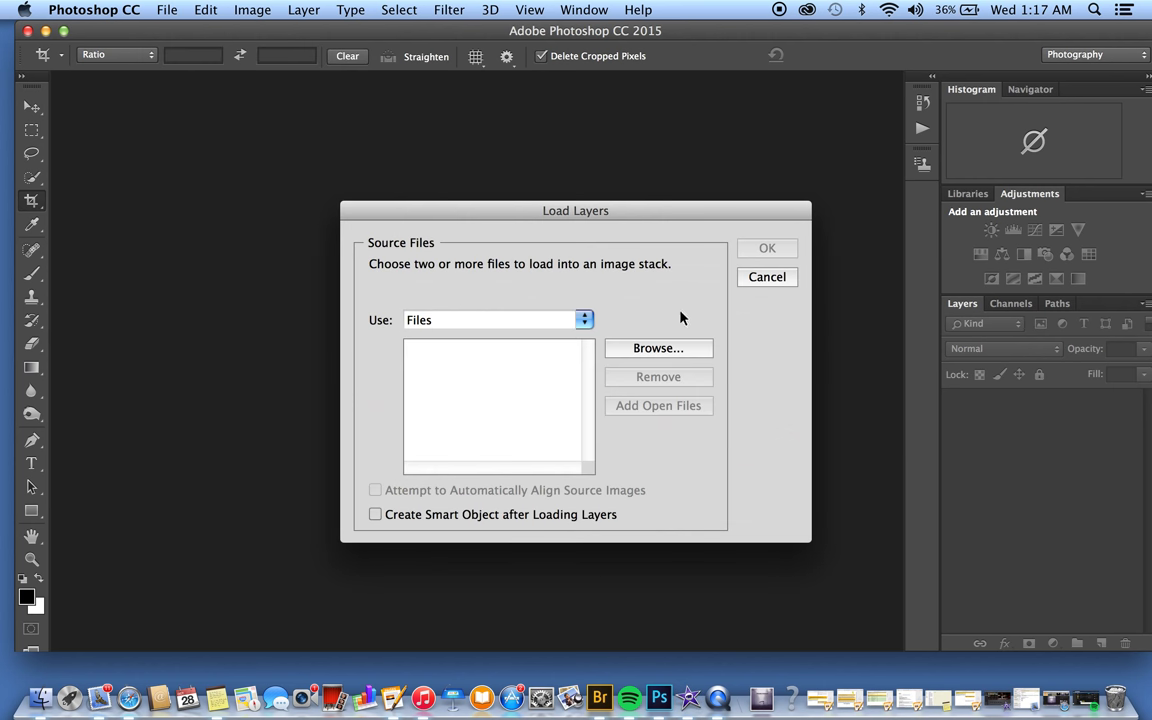
click(658, 348)
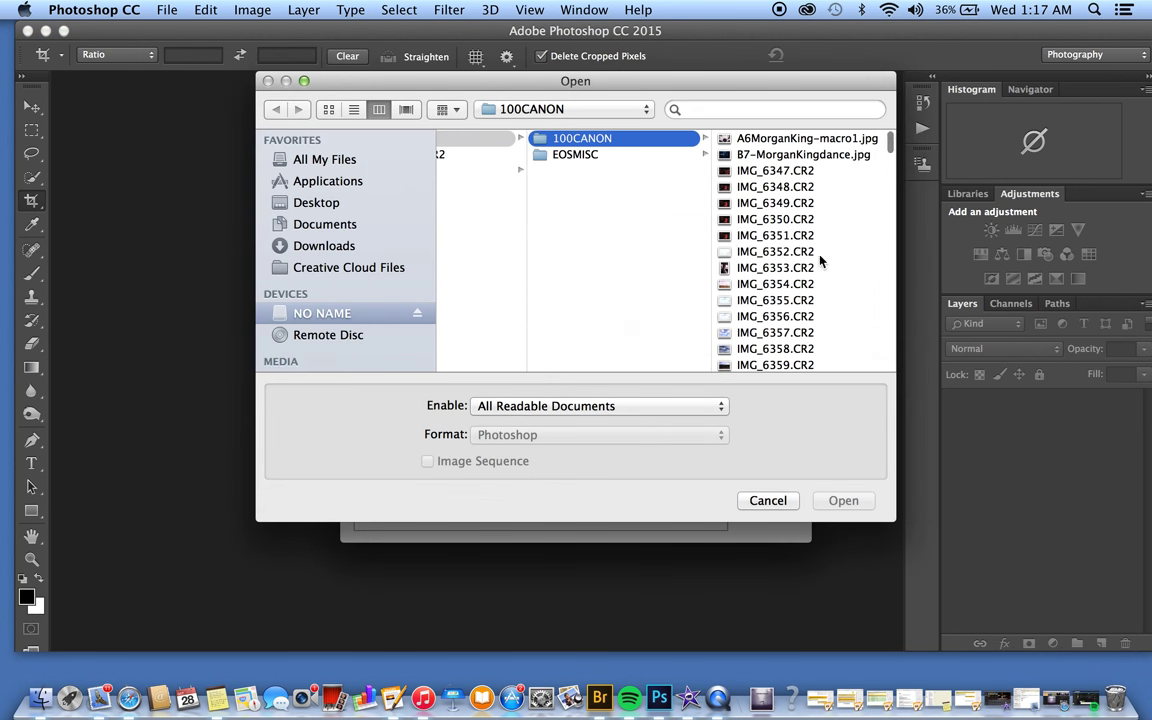
Select IMG_7135.CR2 and IMG_7136.CR2 as the stack's source photos.
scroll(down, 3)
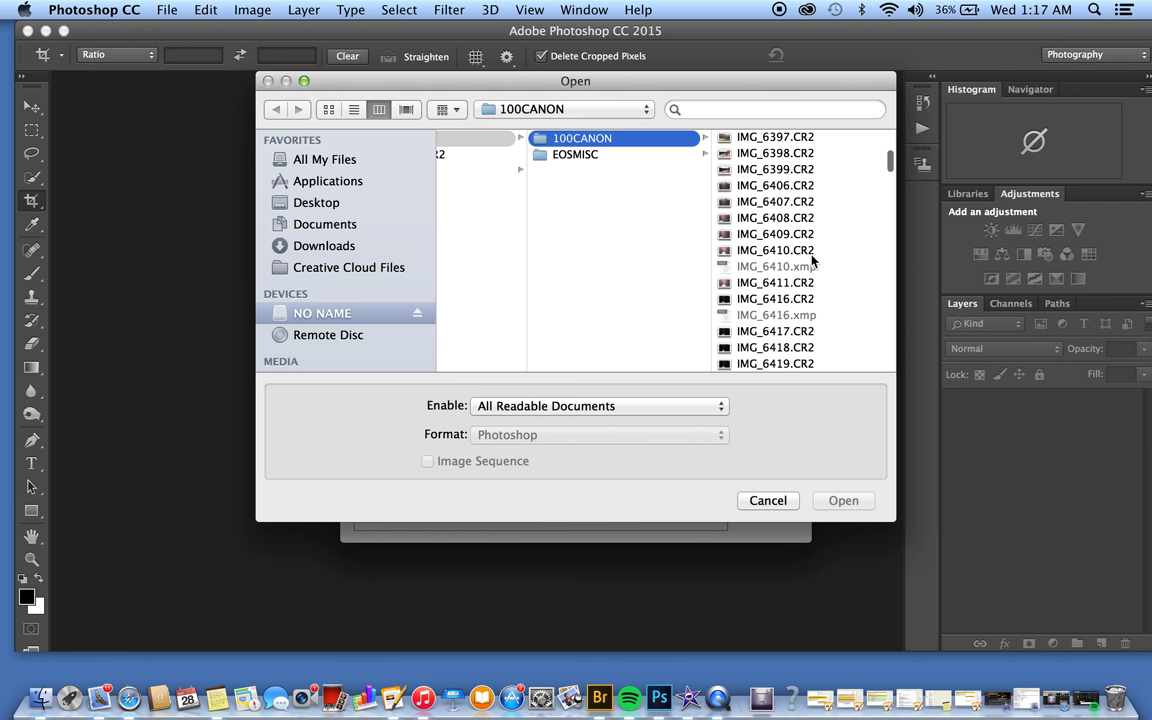
scroll(down, 3)
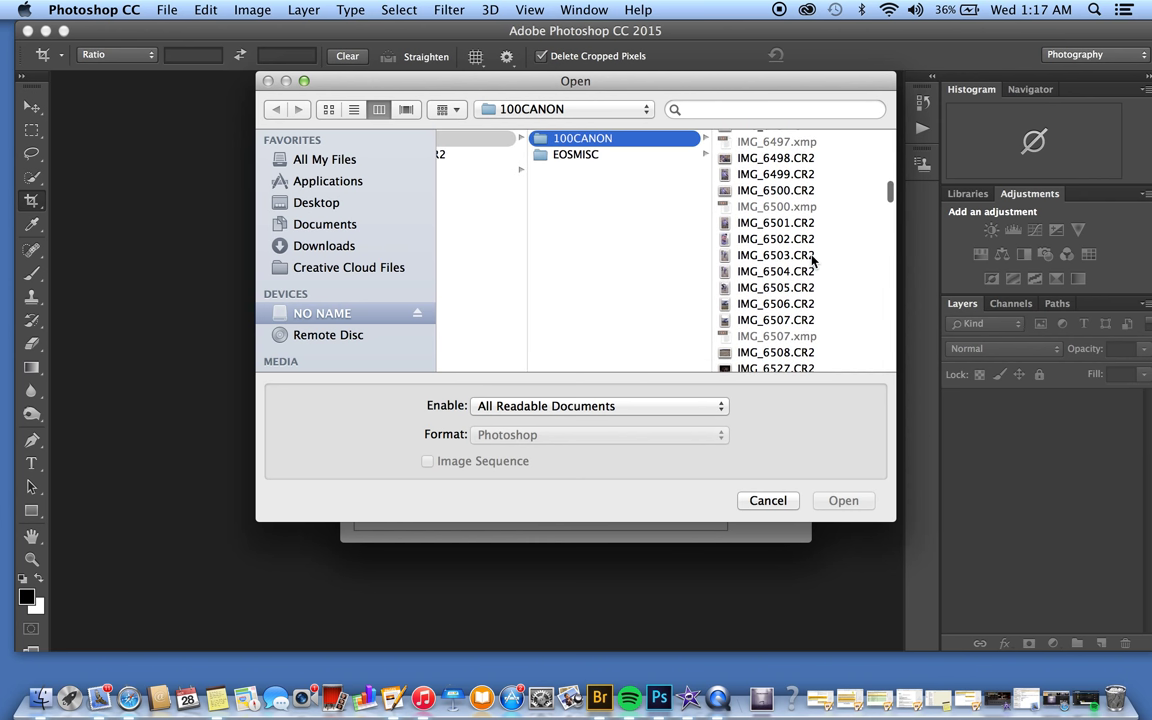
scroll(down, 3)
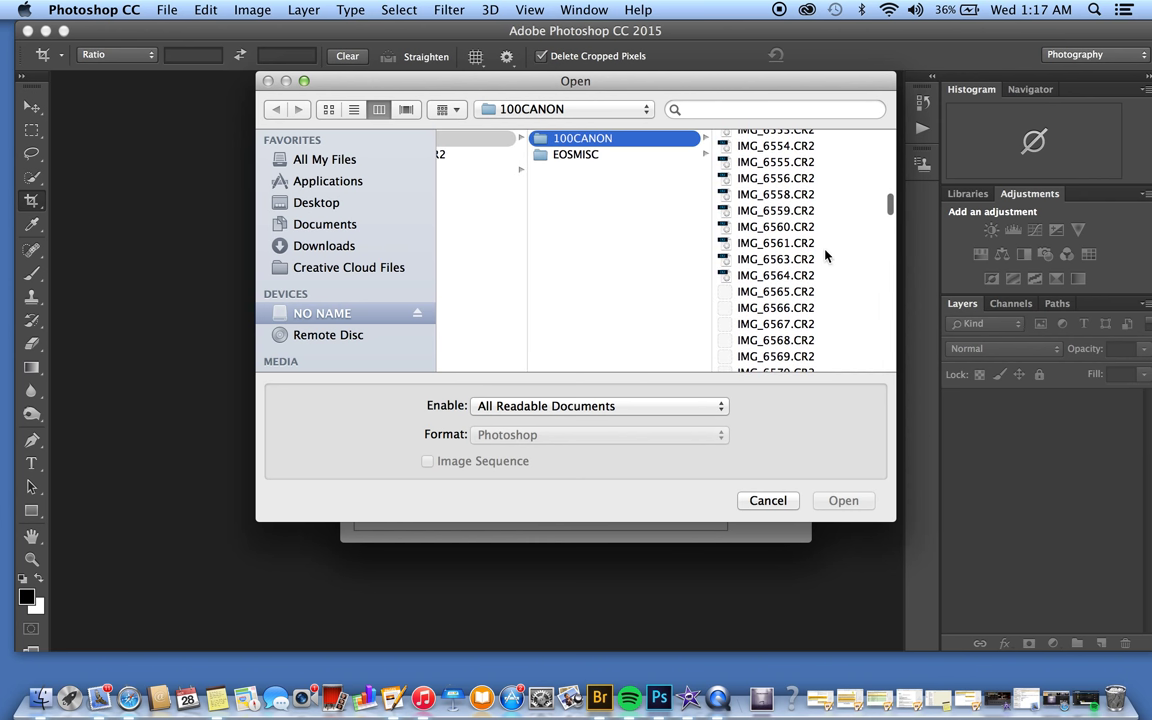
scroll(down, 3)
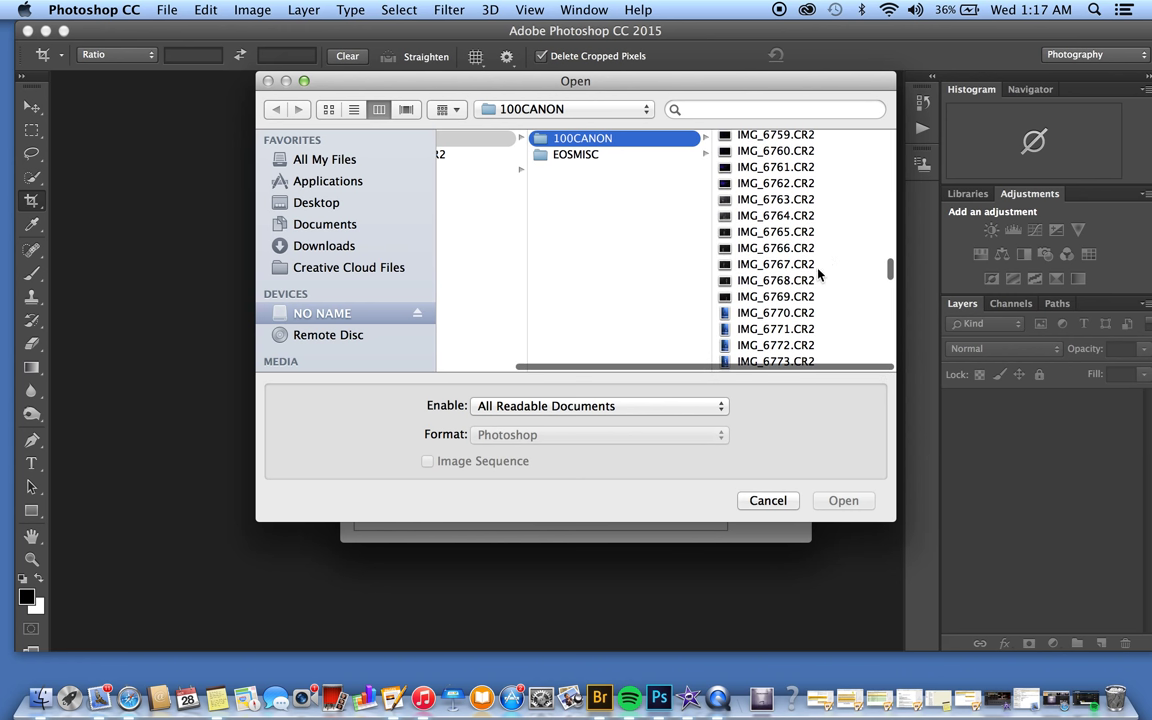
scroll(down, 3)
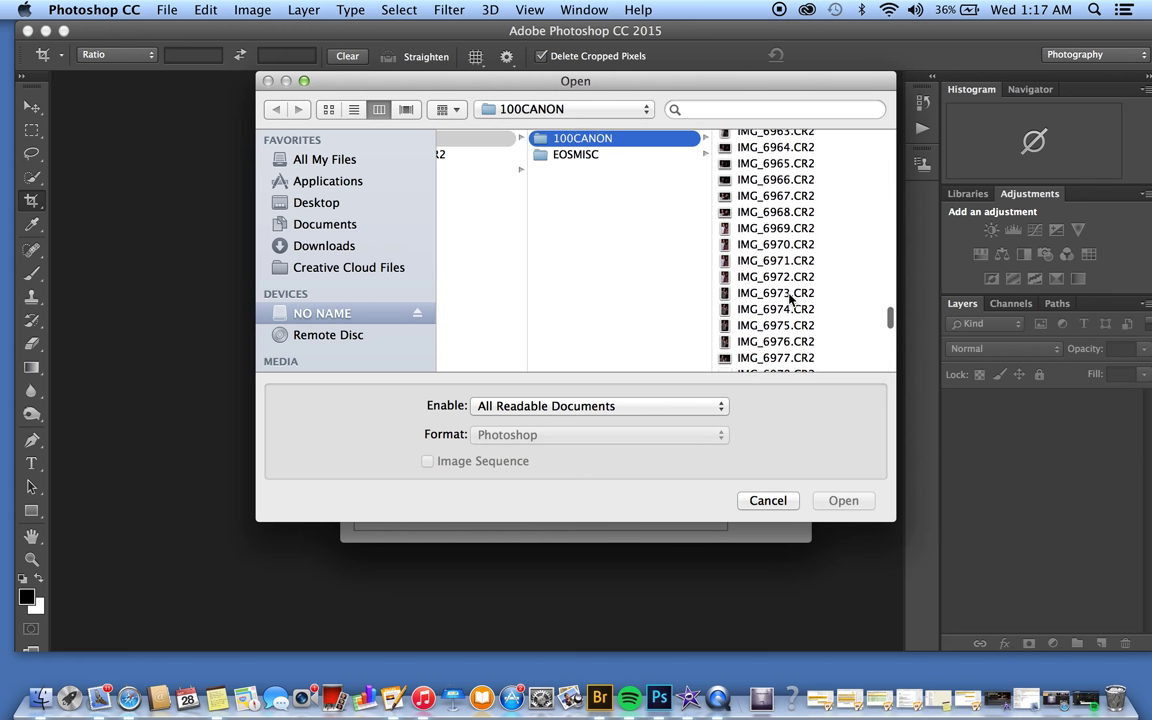
scroll(down, 3)
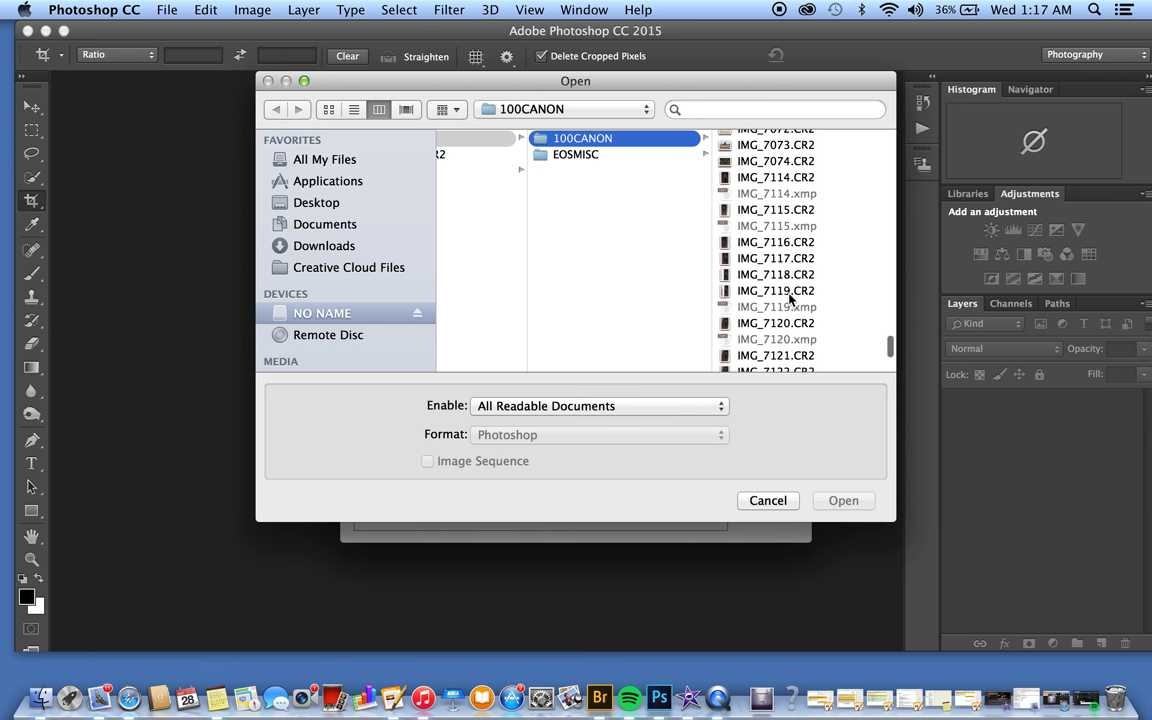
click(587, 265)
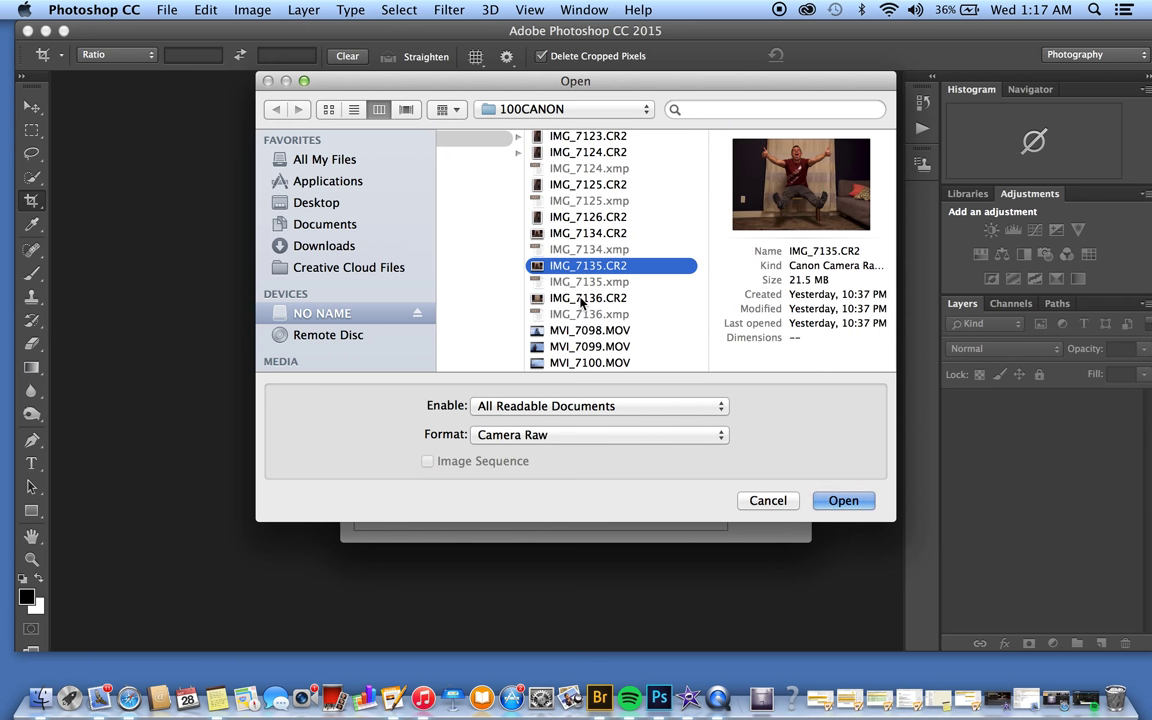
click(843, 500)
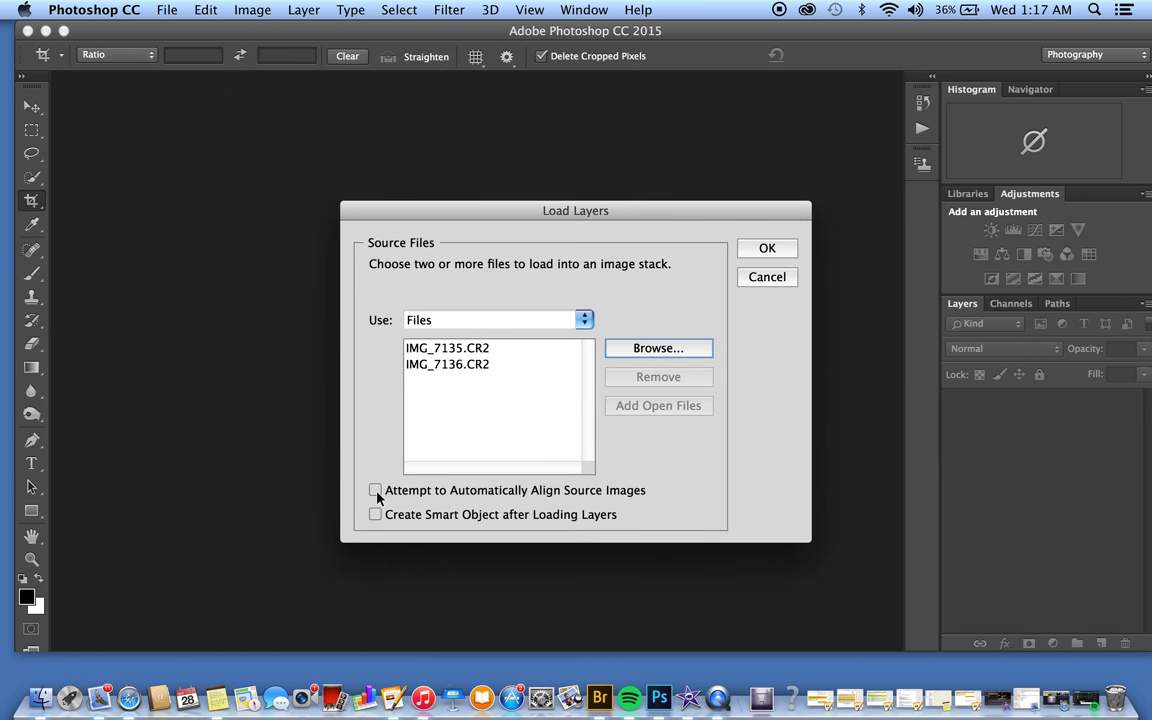
Load both photos as auto-aligned layers, then hide the IMG_7135.CR2 layer.
click(375, 490)
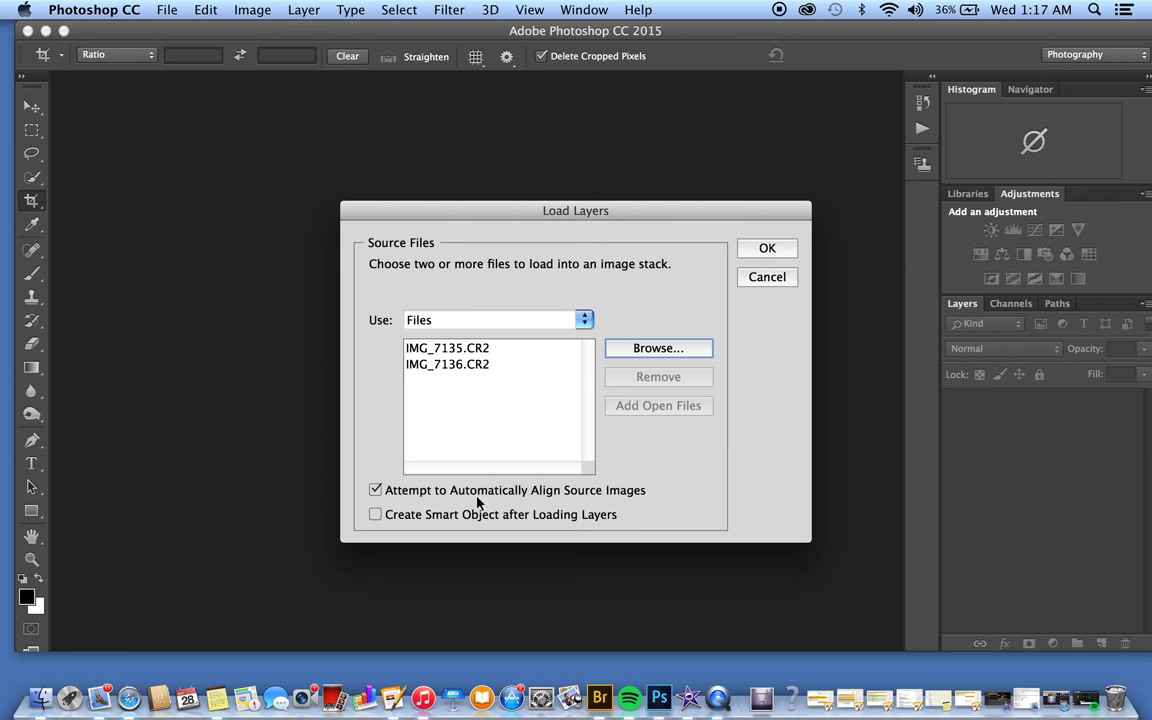
mouse_move(736, 322)
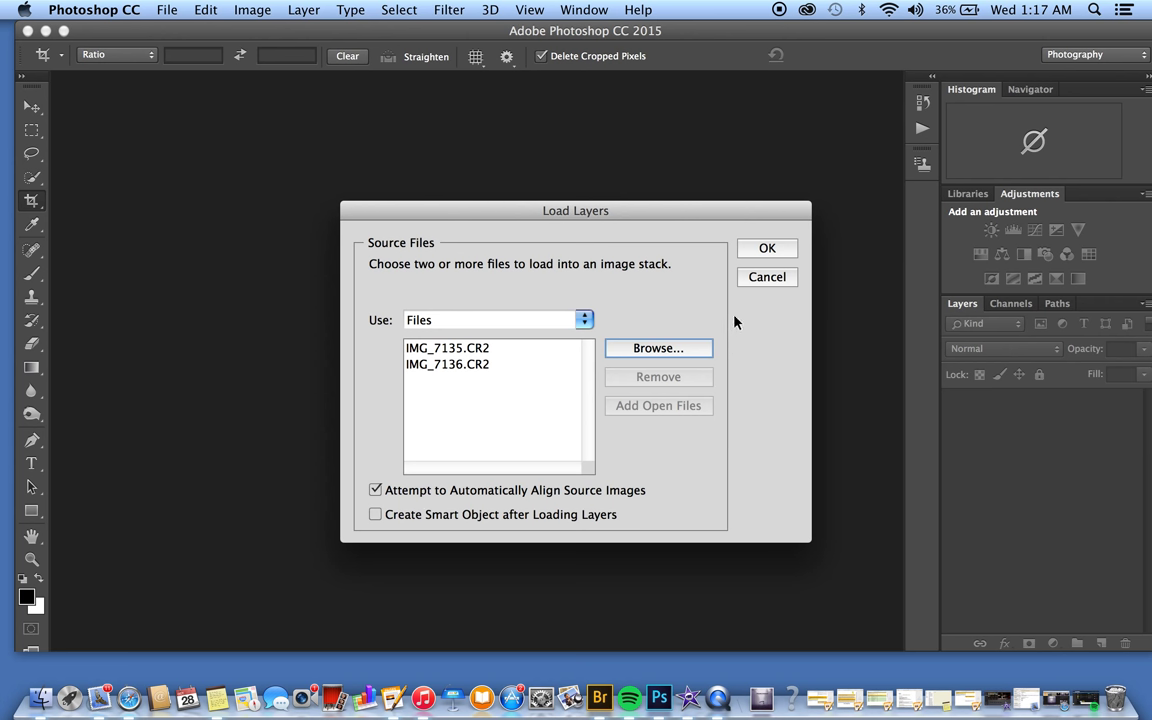
mouse_move(753, 289)
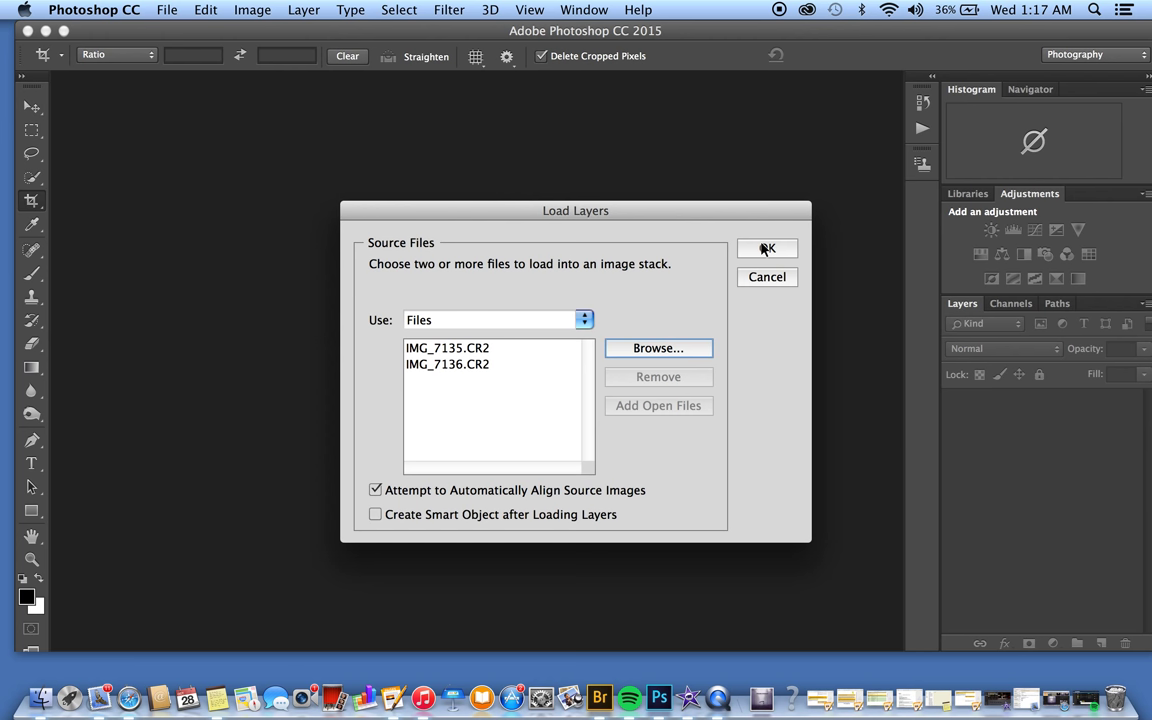
click(767, 248)
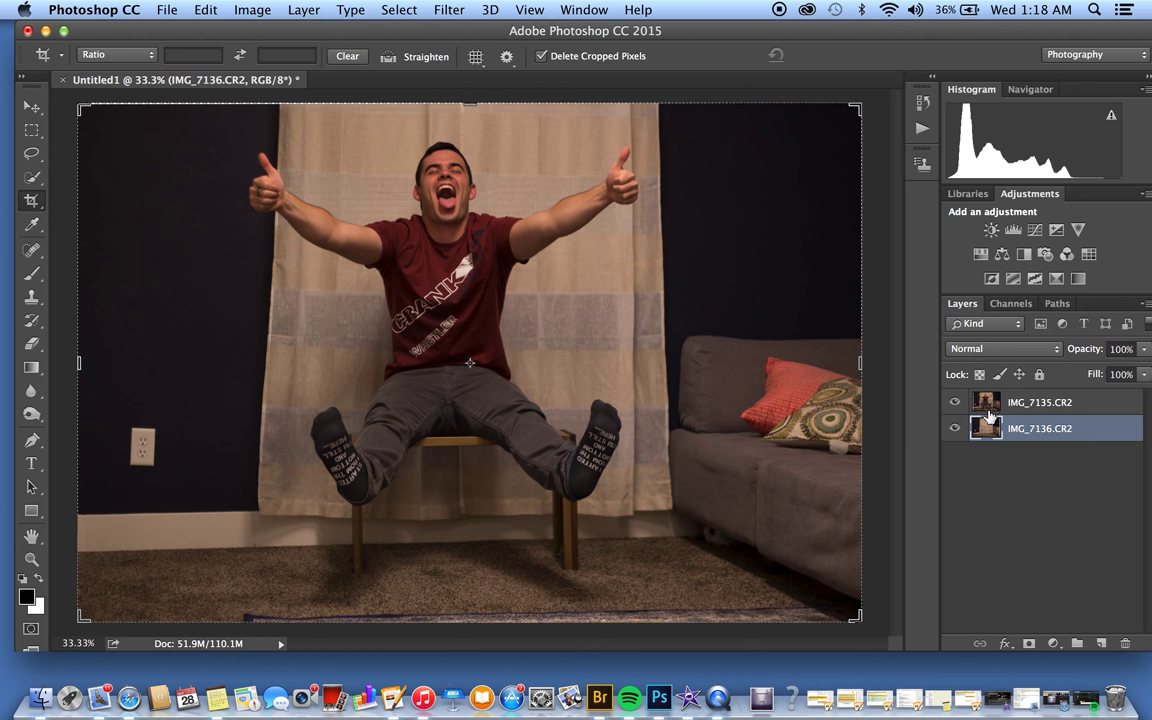
click(954, 402)
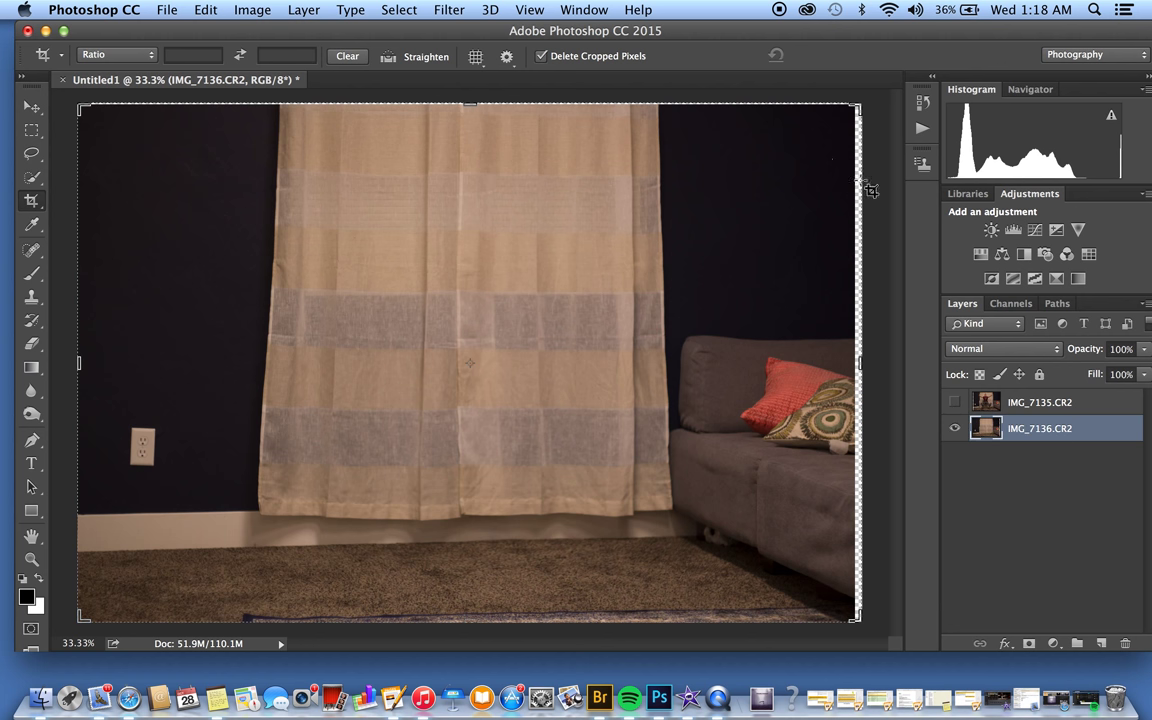
mouse_move(833, 424)
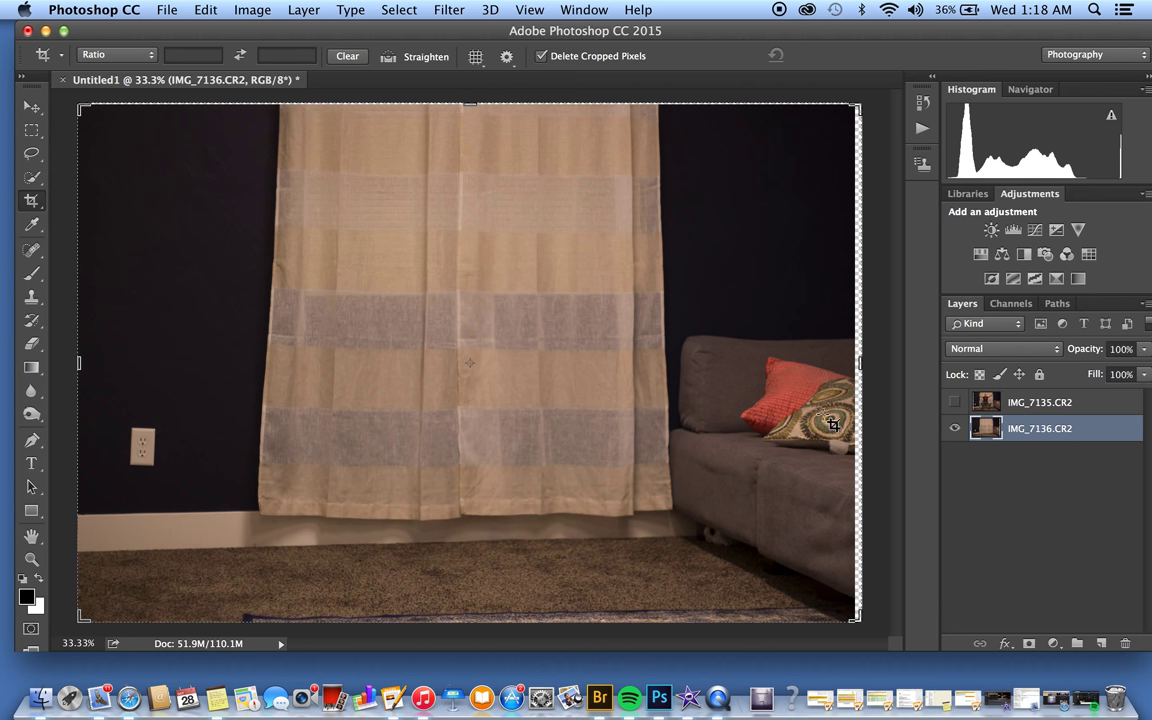
Show the IMG_7135.CR2 layer again and add a white layer mask to it.
click(954, 401)
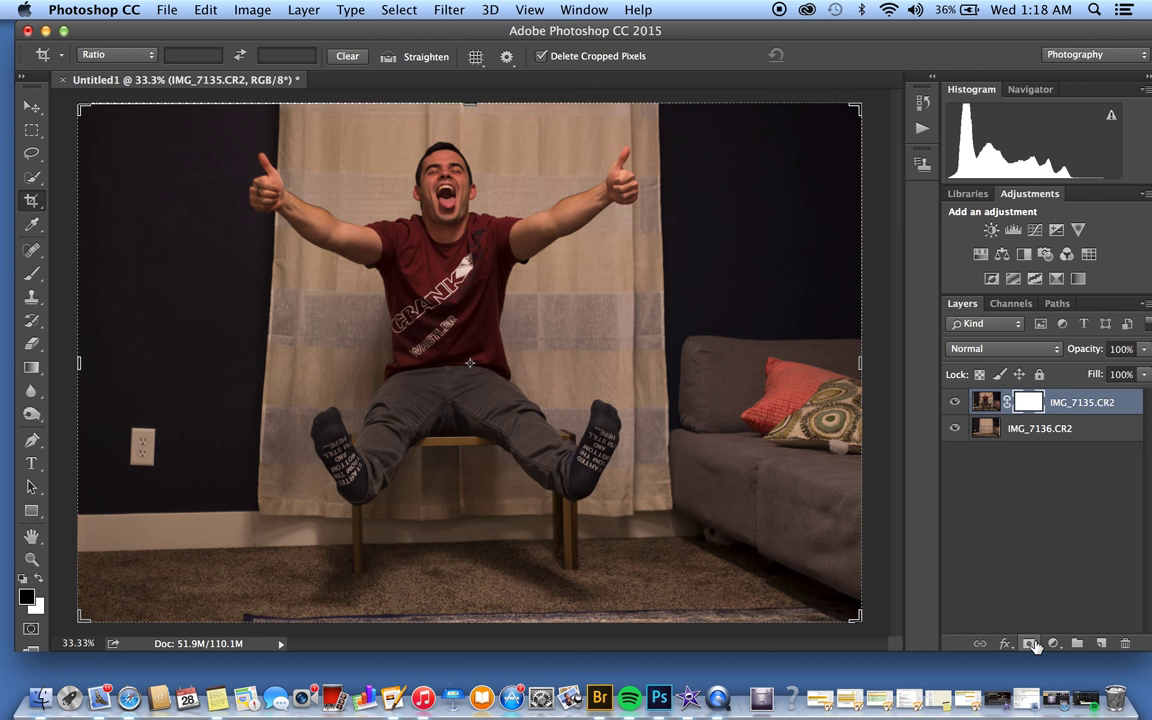
click(1029, 643)
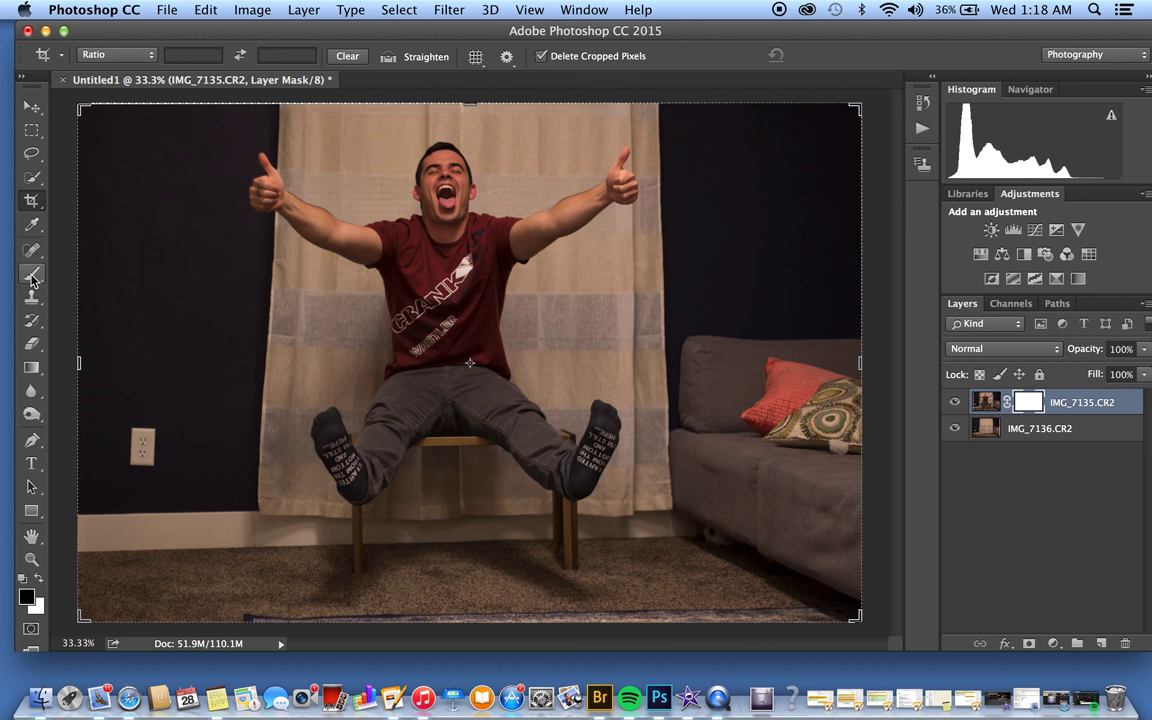
Paint out the chair beneath the man on the layer mask using the Brush tool.
click(31, 275)
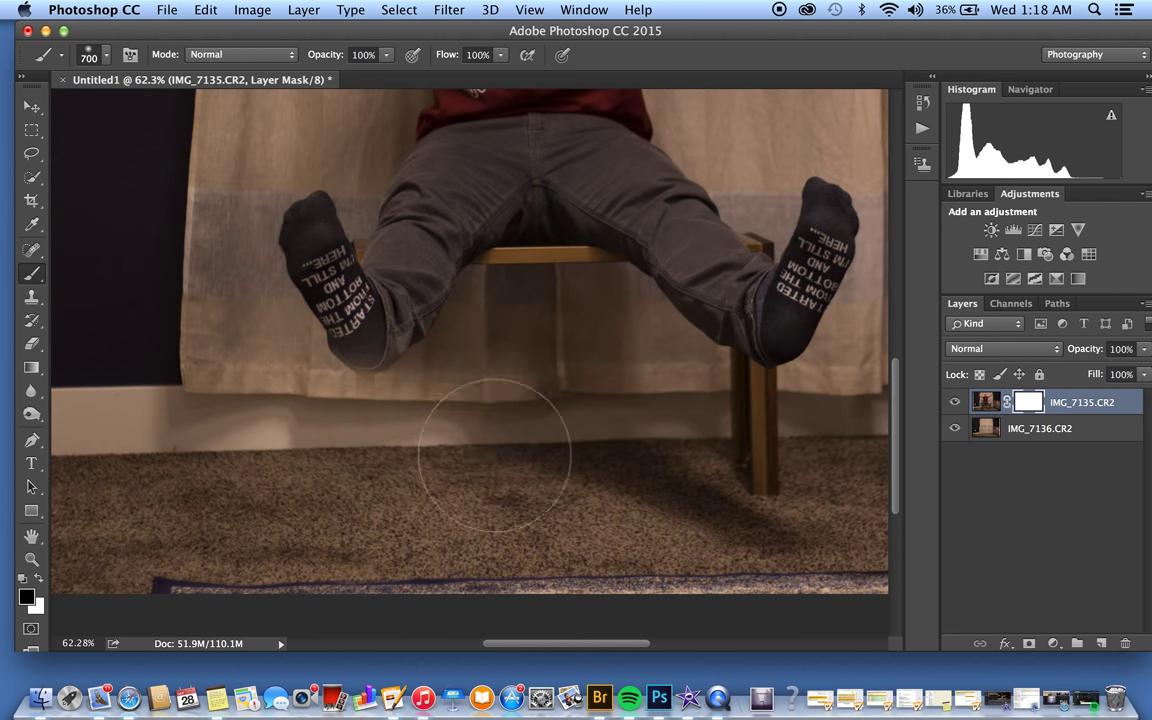
drag(490, 460, 745, 445)
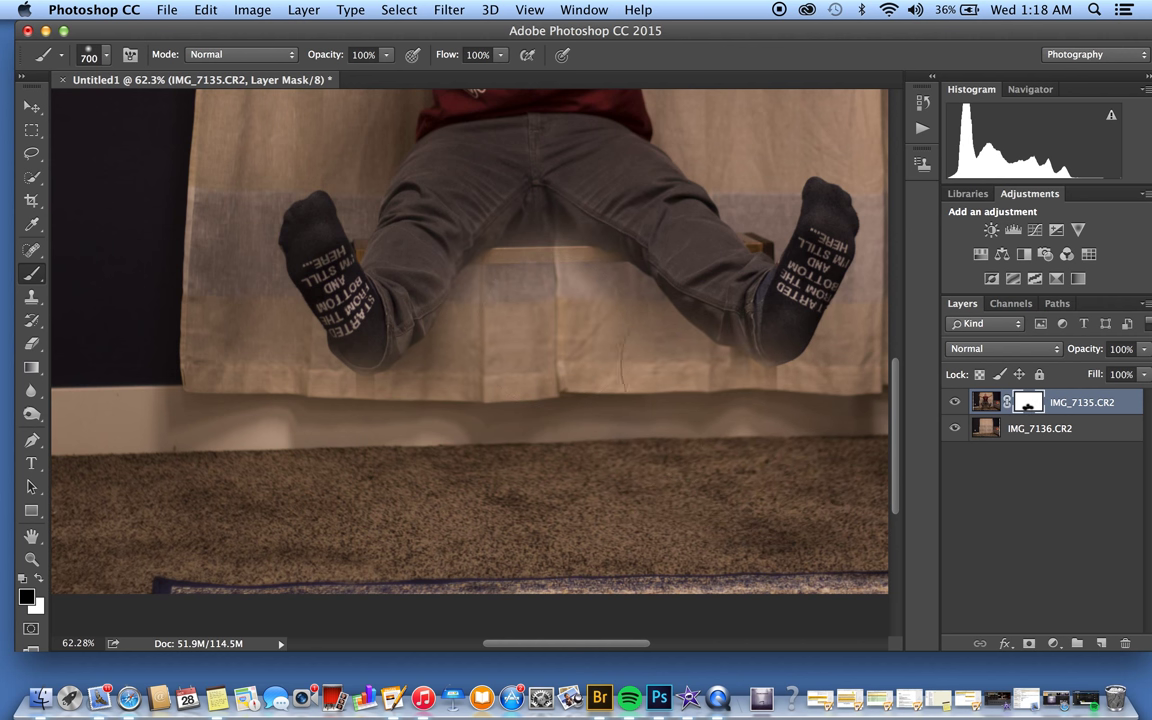
mouse_move(720, 455)
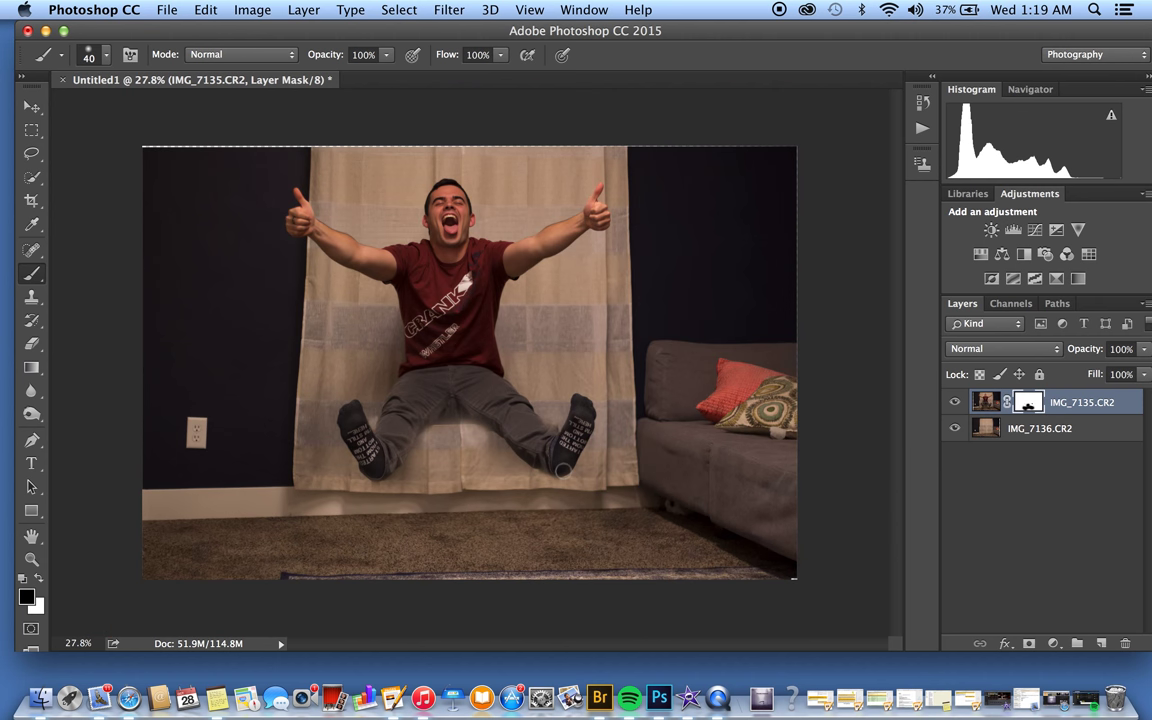
click(31, 200)
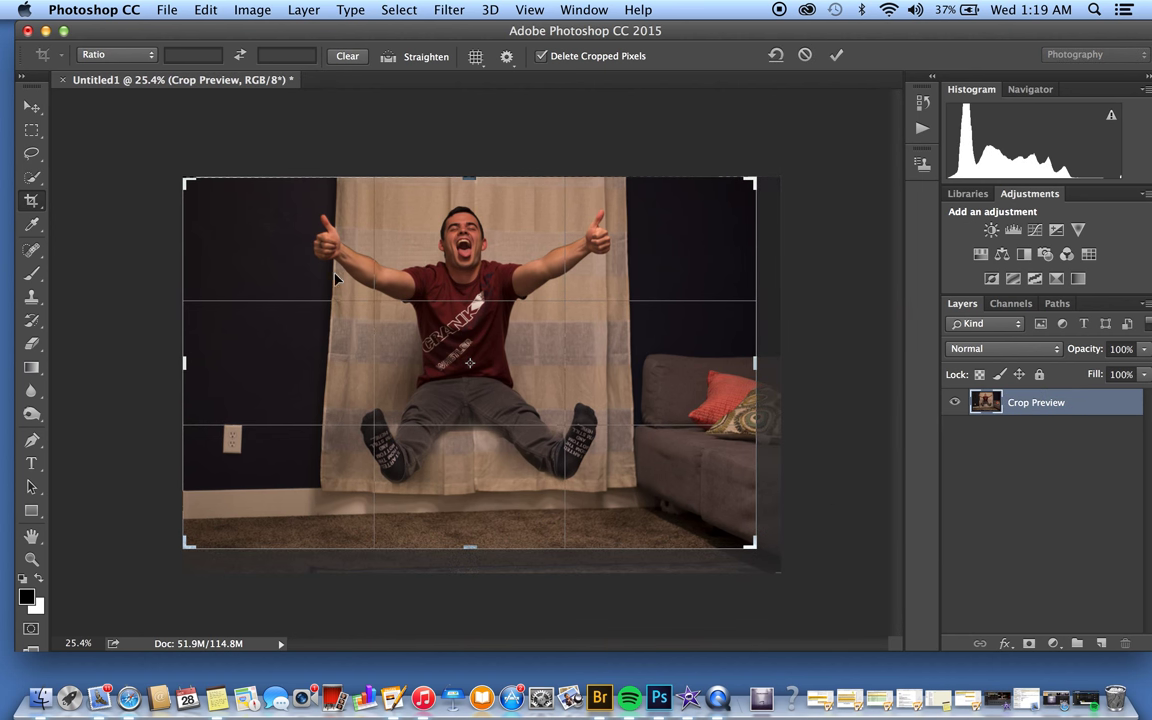
Pull the crop frame's top-left corner slightly inward.
drag(184, 180, 173, 183)
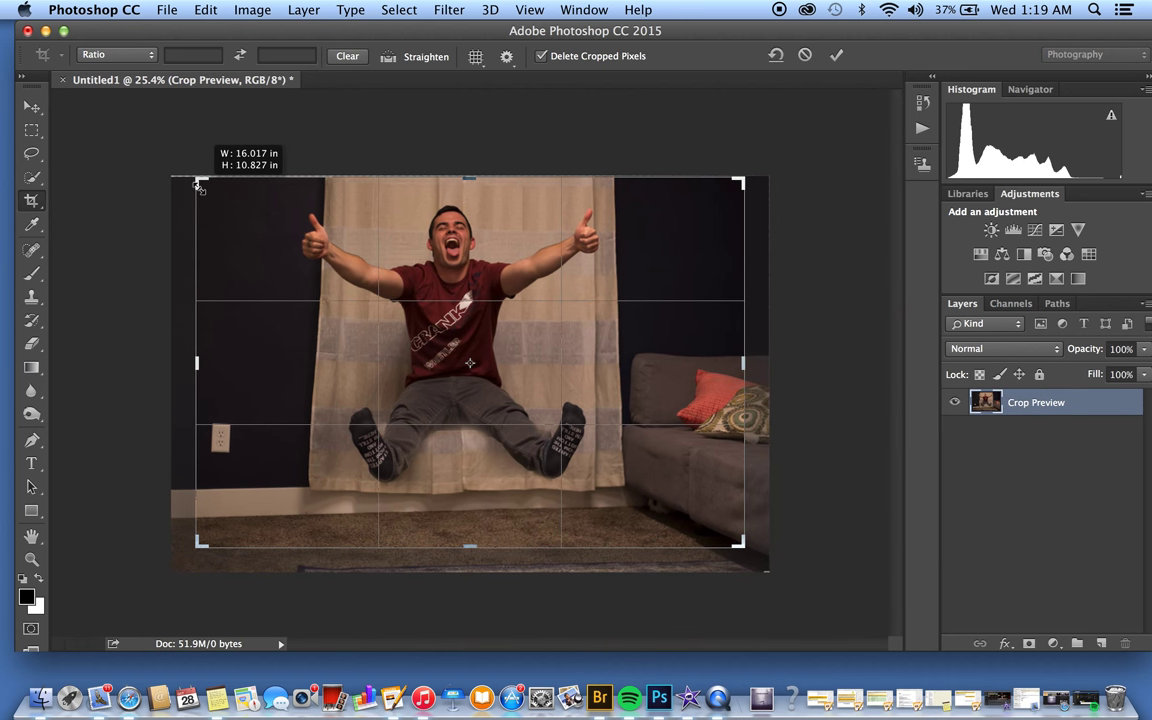